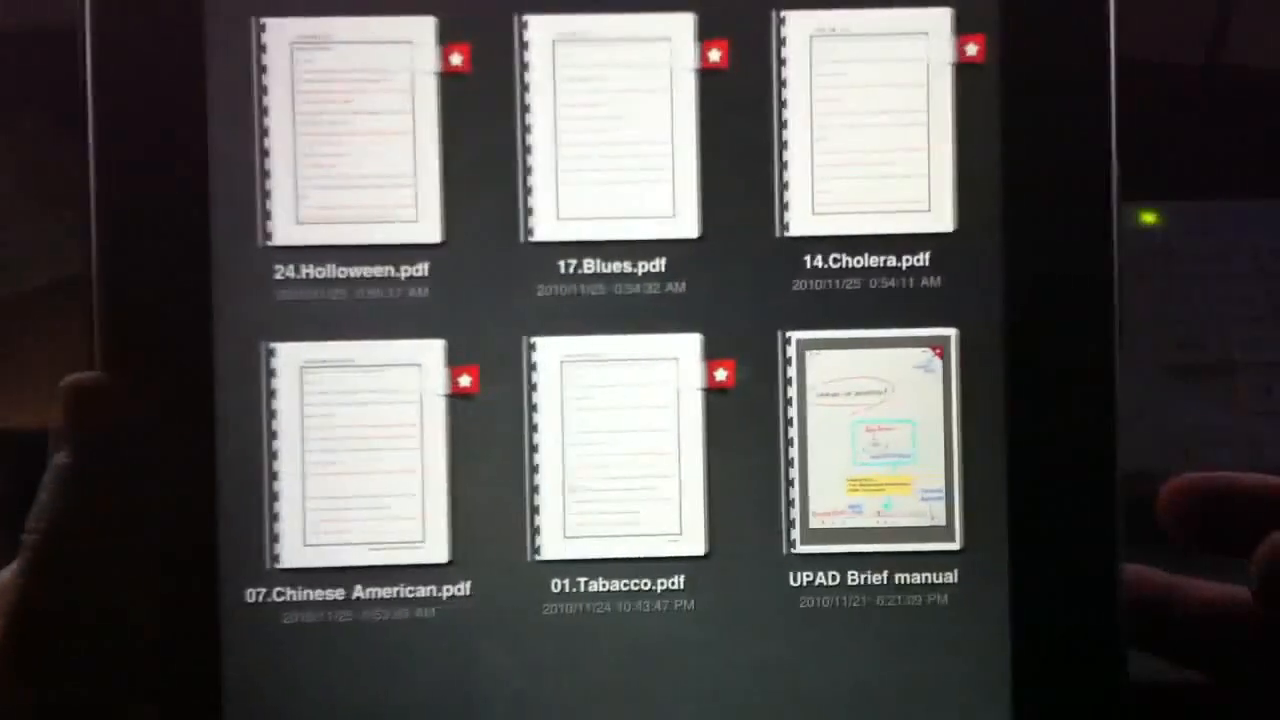
# Open the UPAD Brief manual notebook from the library grid.
pyautogui.click(868, 440)
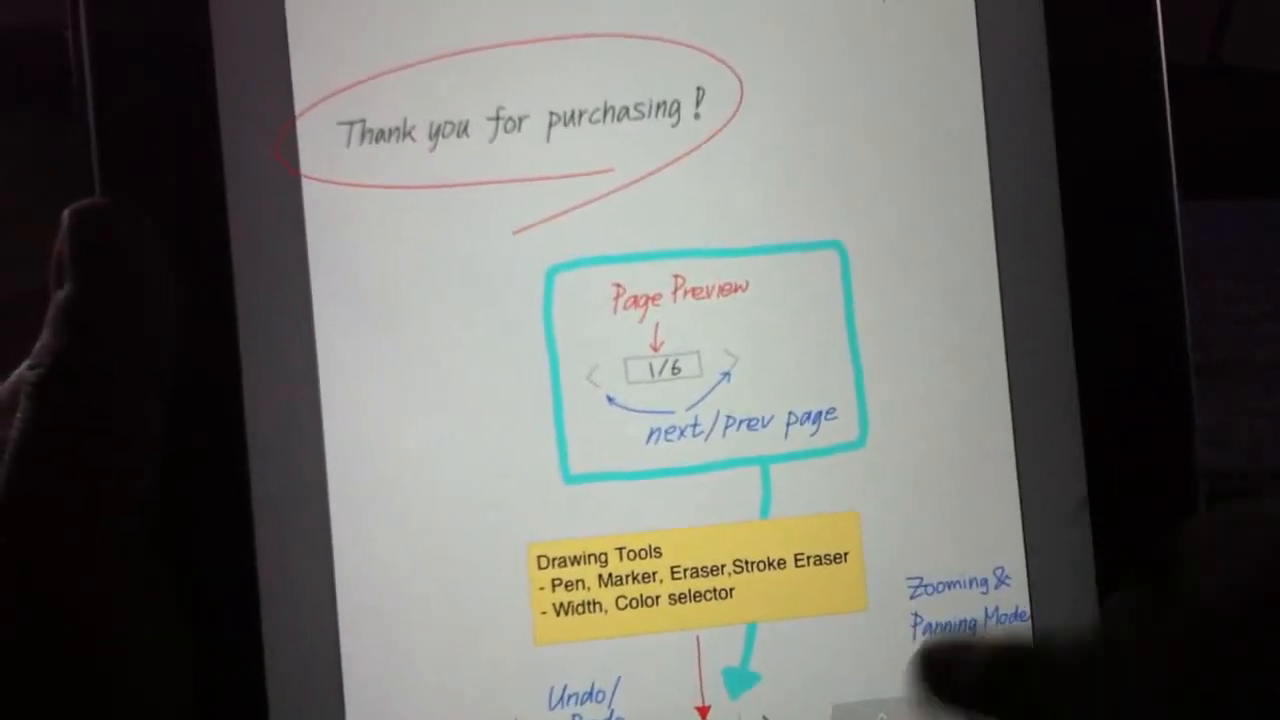
pyautogui.scroll(-3)
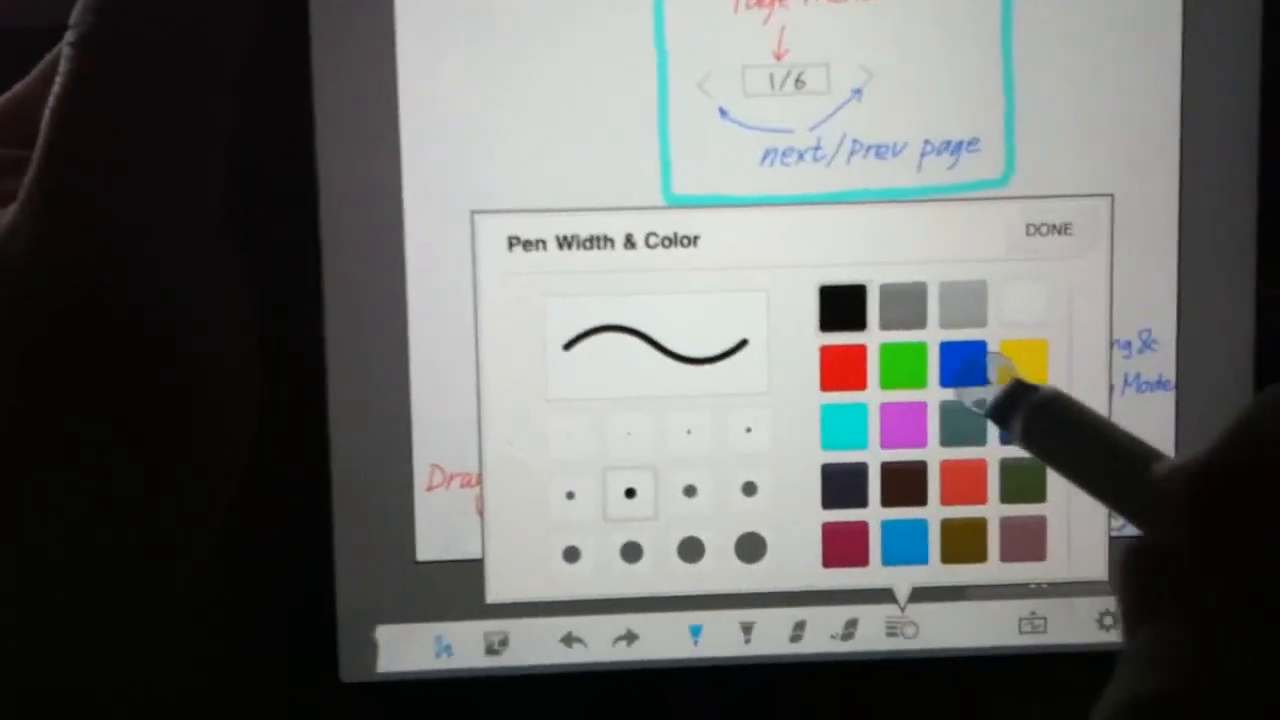
# Choose the blue swatch for the pen and confirm.
pyautogui.click(970, 369)
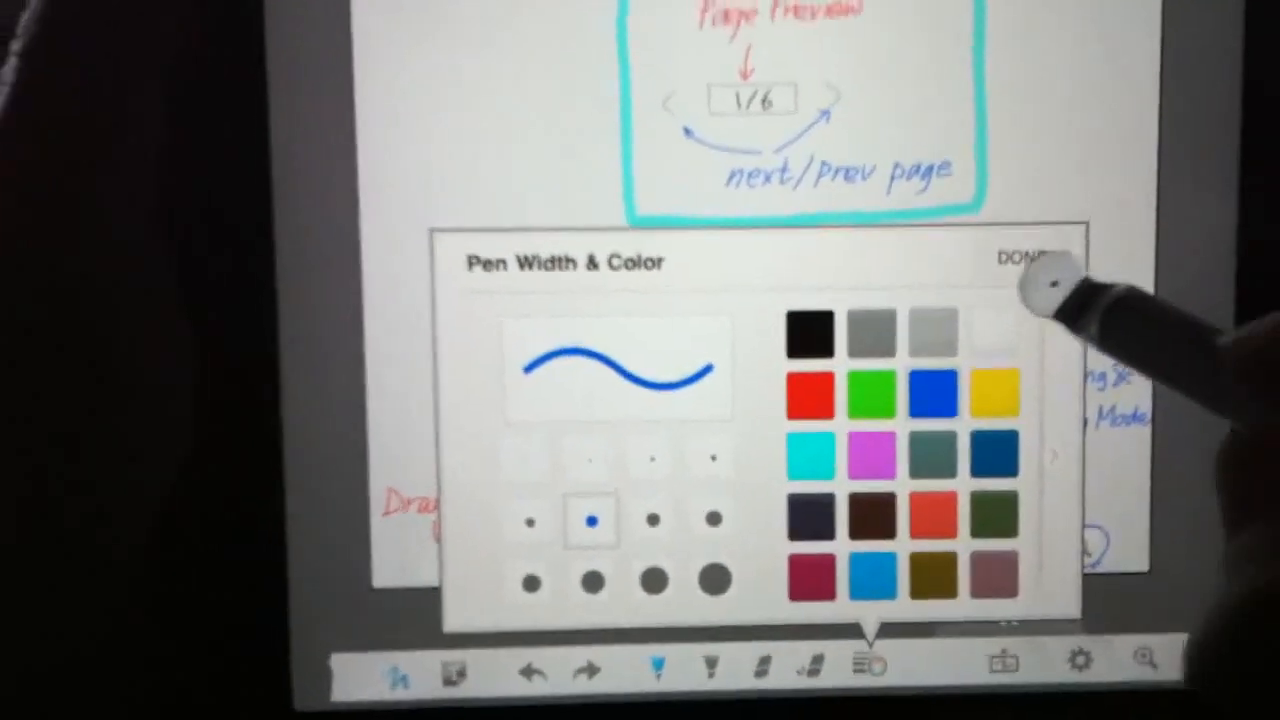
pyautogui.click(1025, 262)
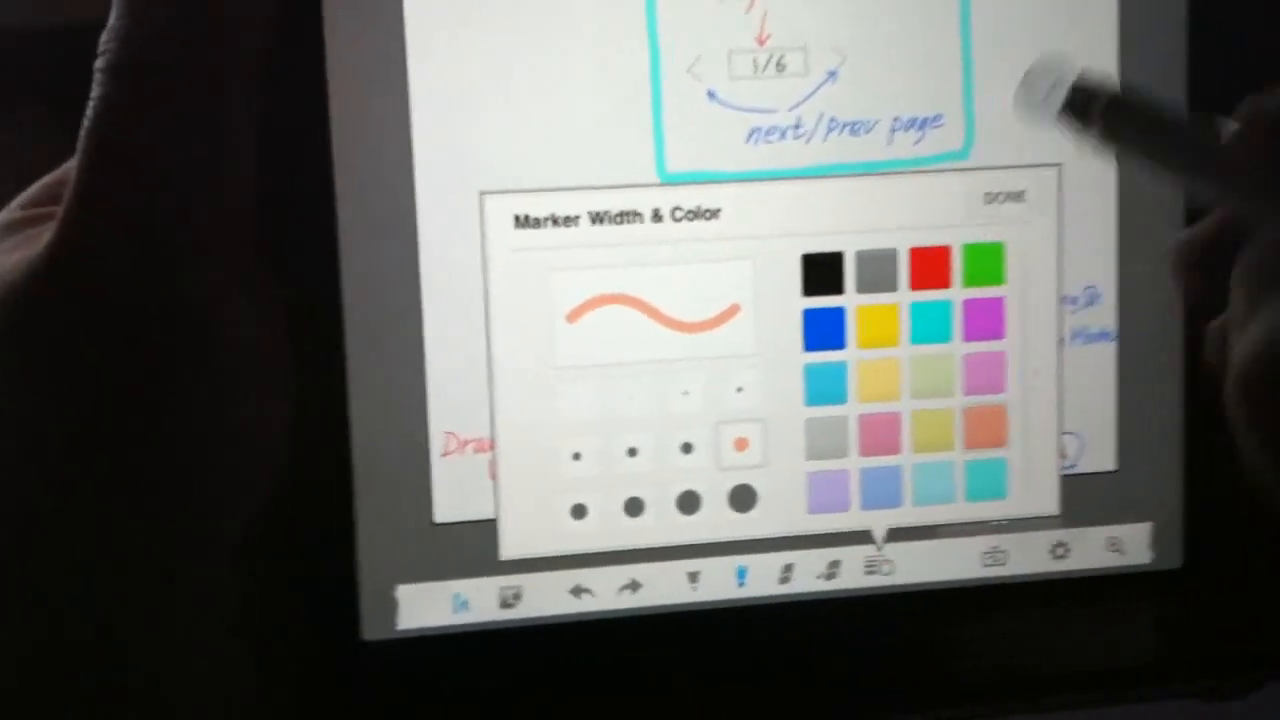
# Confirm the thick light-orange marker settings.
pyautogui.click(1014, 198)
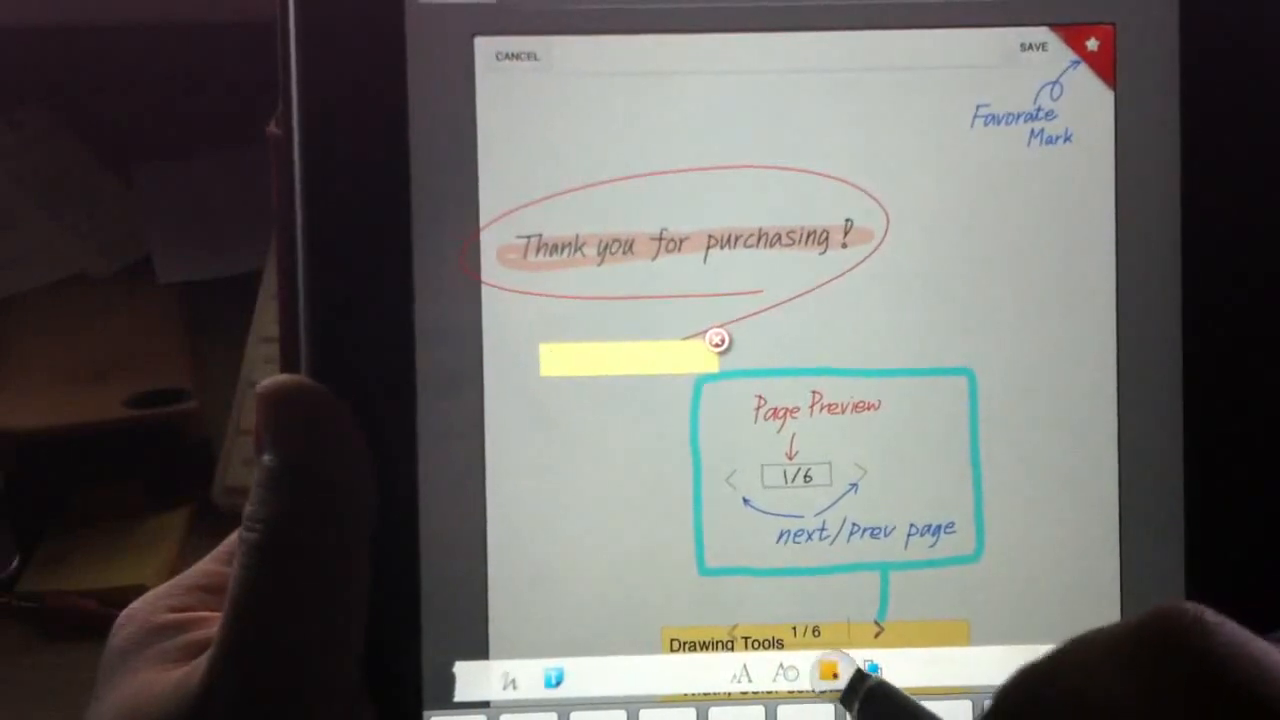
# Open Text Background for the new text box and try pink, then black.
pyautogui.click(827, 673)
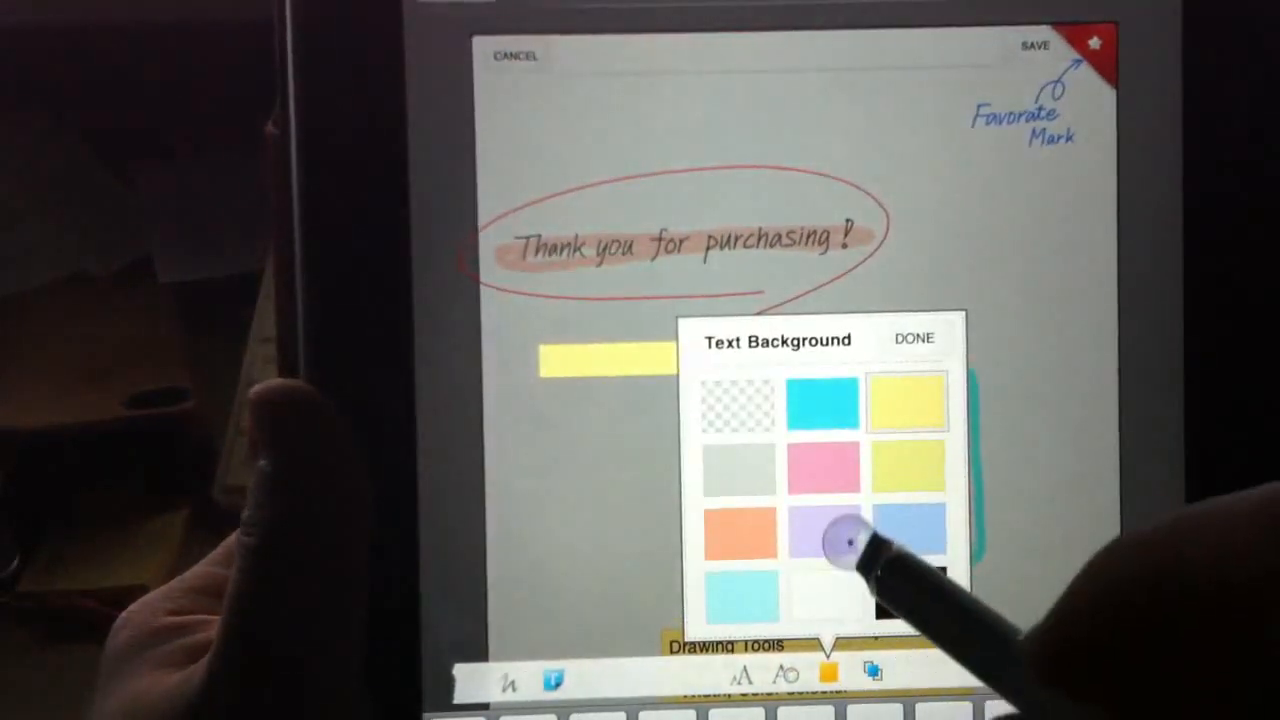
pyautogui.click(822, 463)
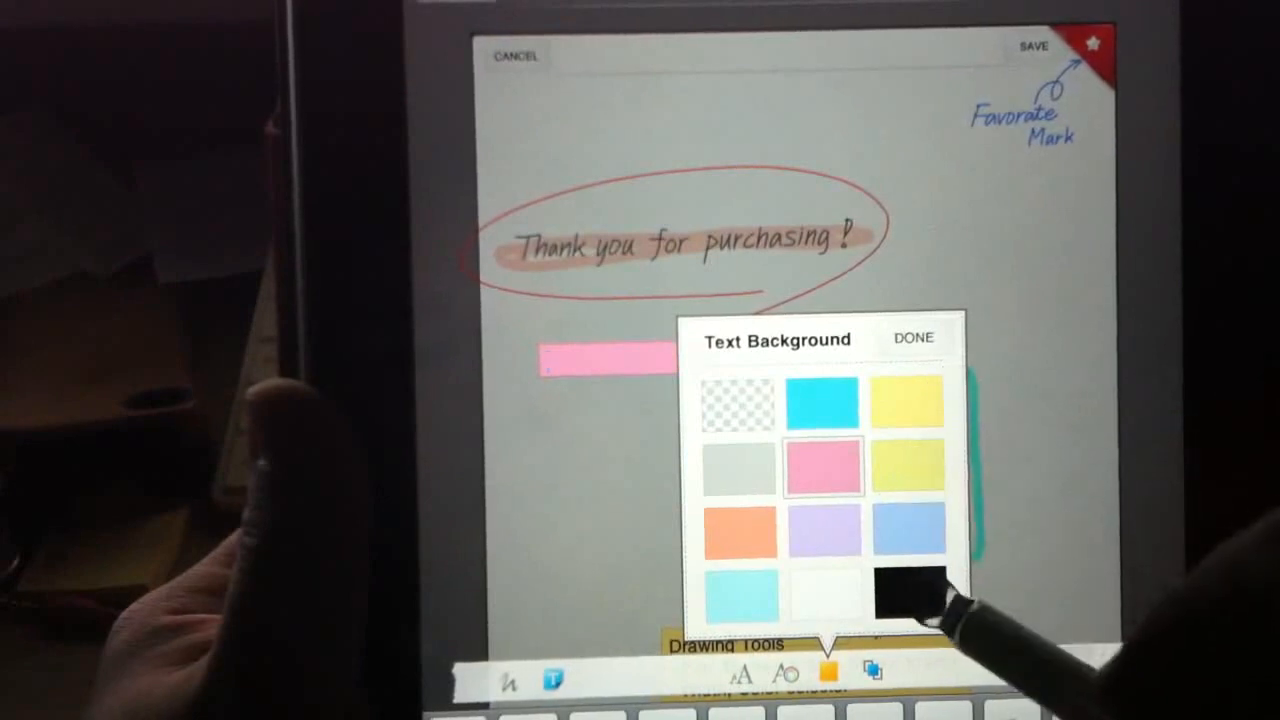
pyautogui.click(905, 462)
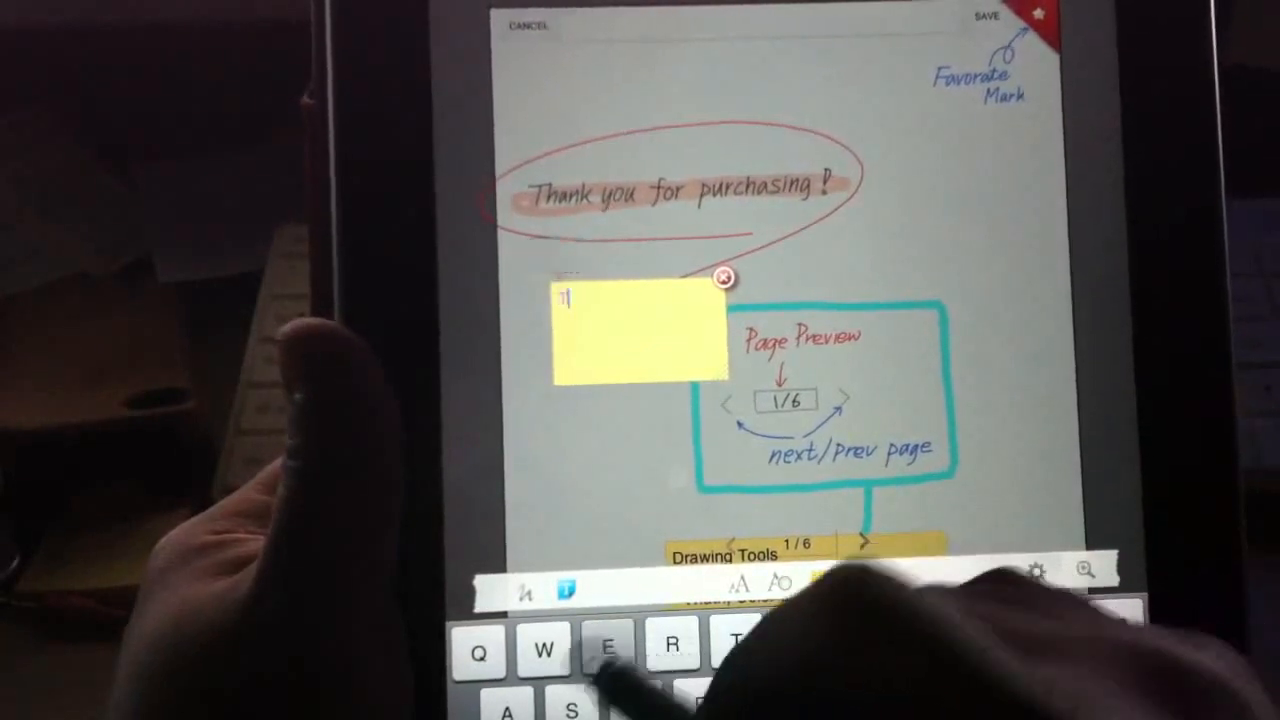
# Type 'Test' into the yellow text box.
pyautogui.write('Test')
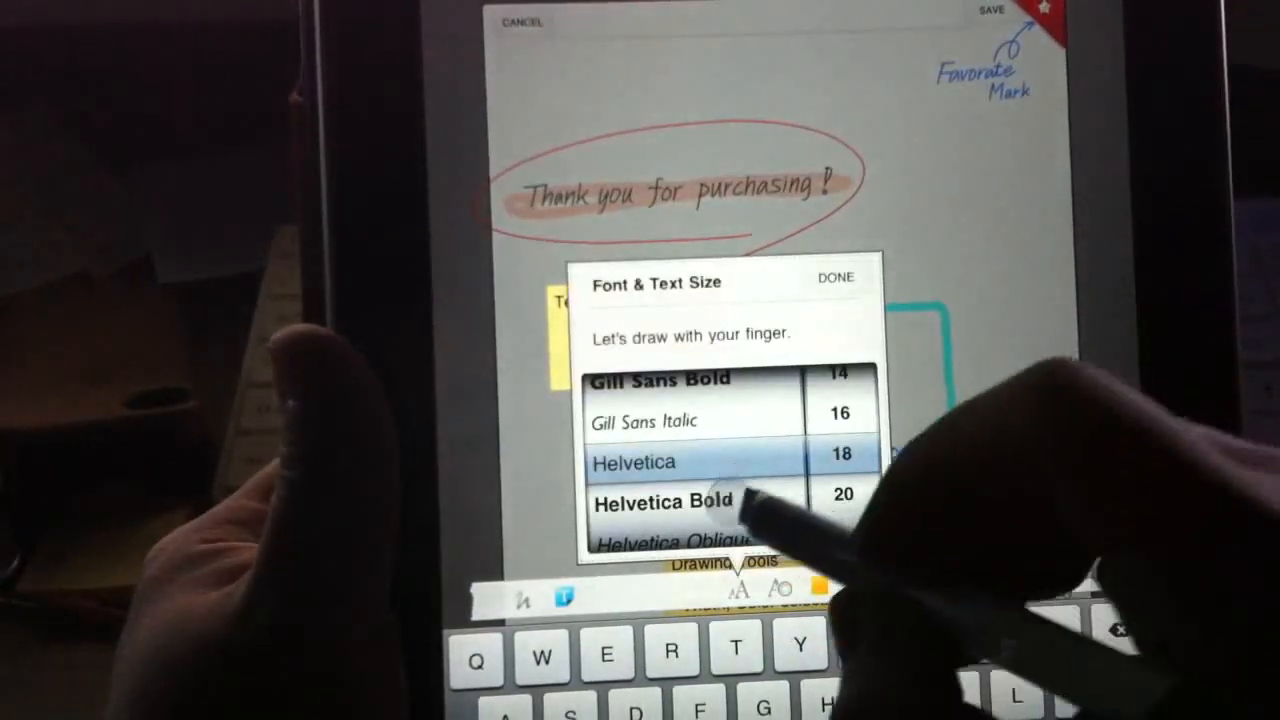
# Scroll the font picker to Optima at size 36 and confirm.
pyautogui.scroll(-3)
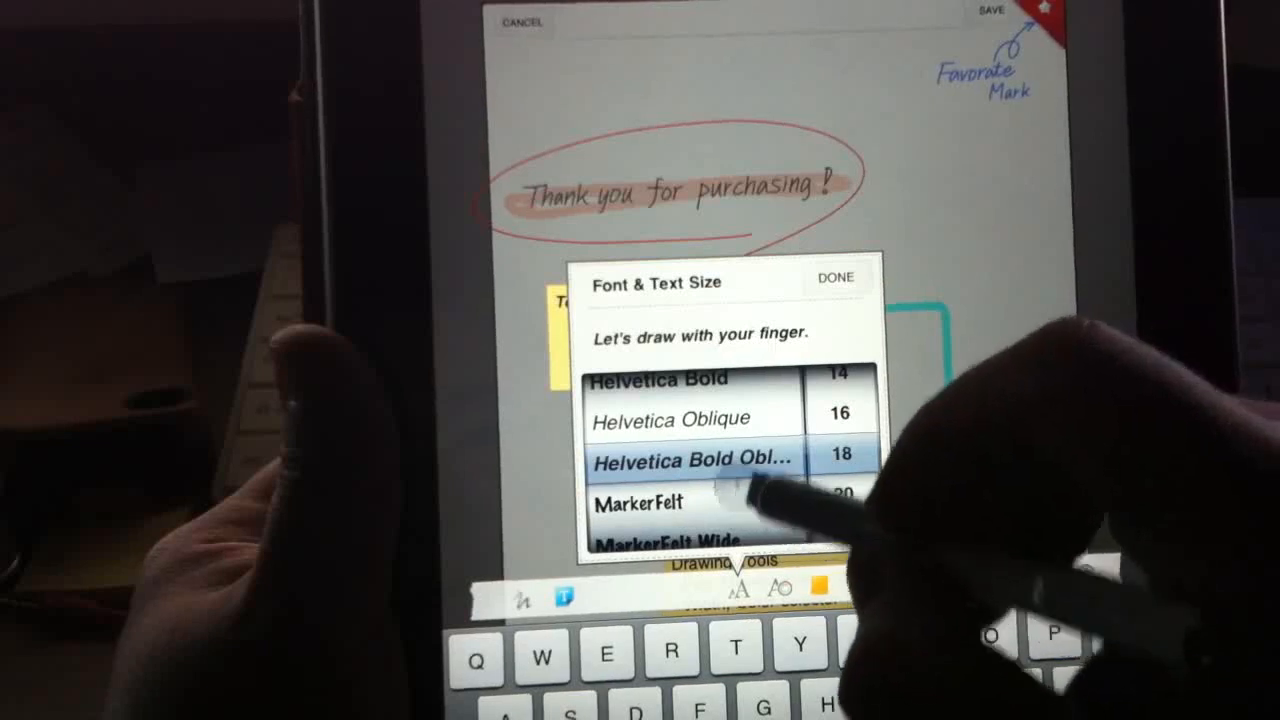
pyautogui.scroll(-3)
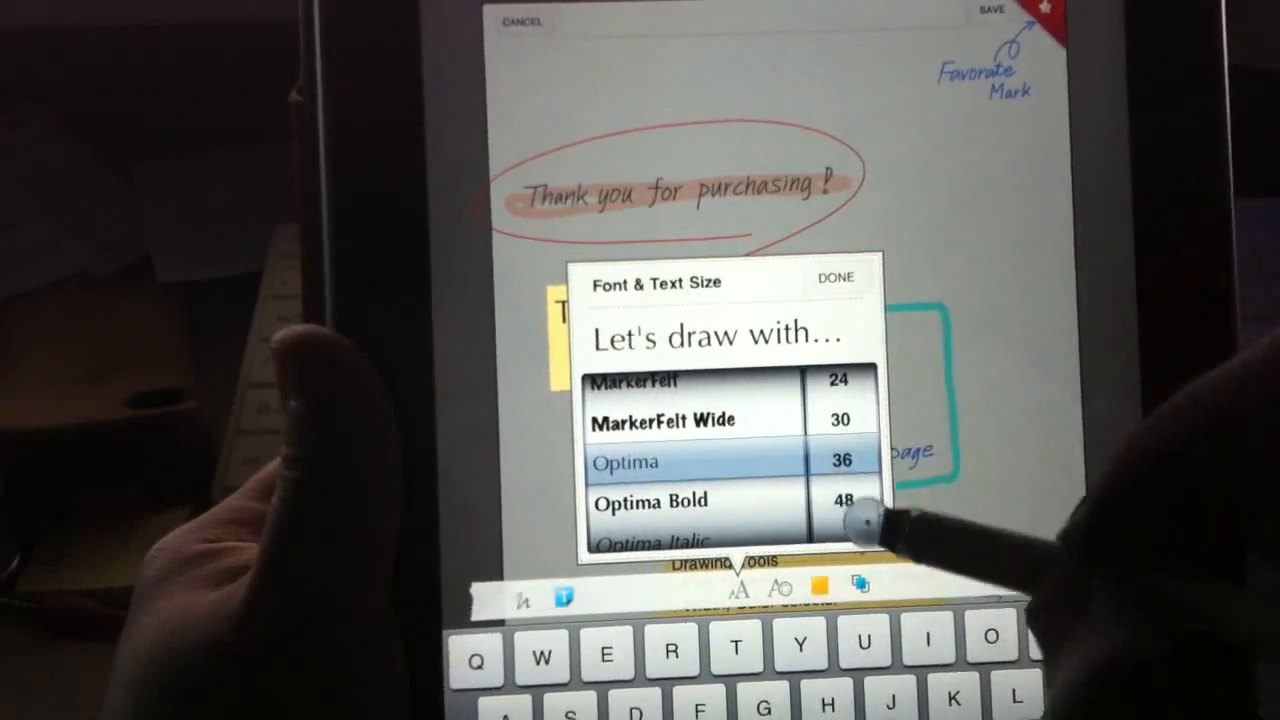
pyautogui.click(836, 277)
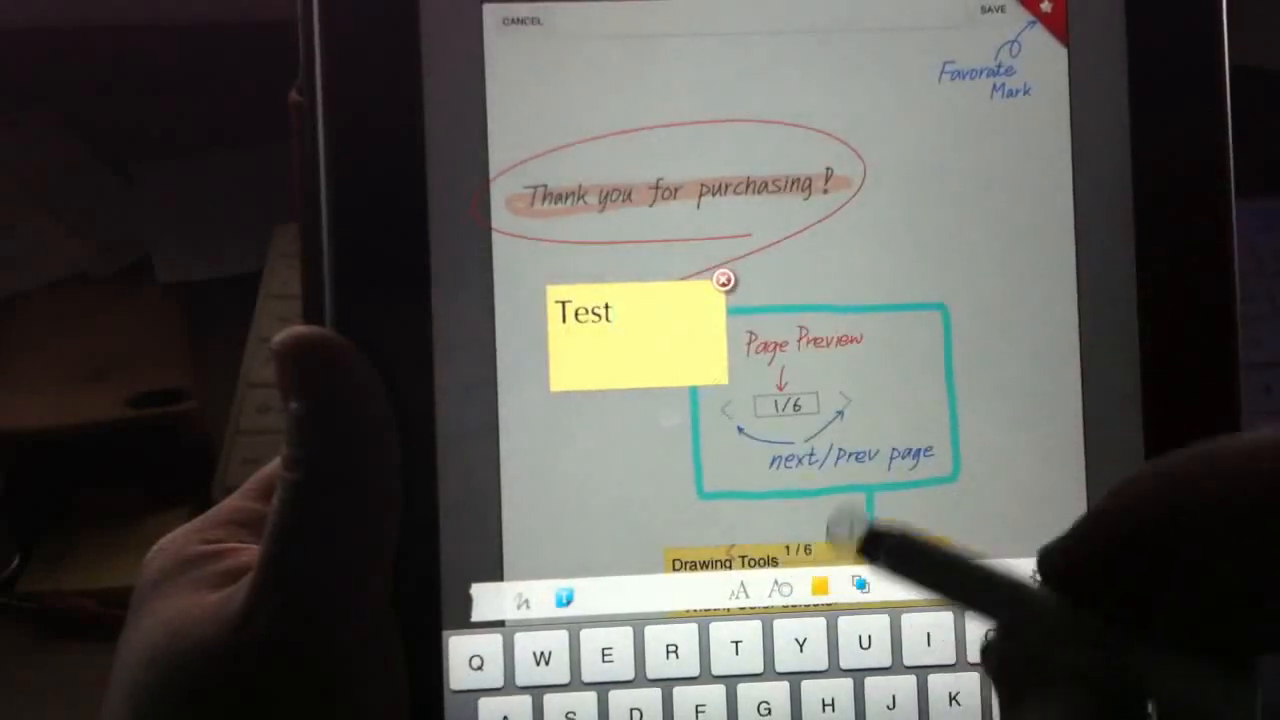